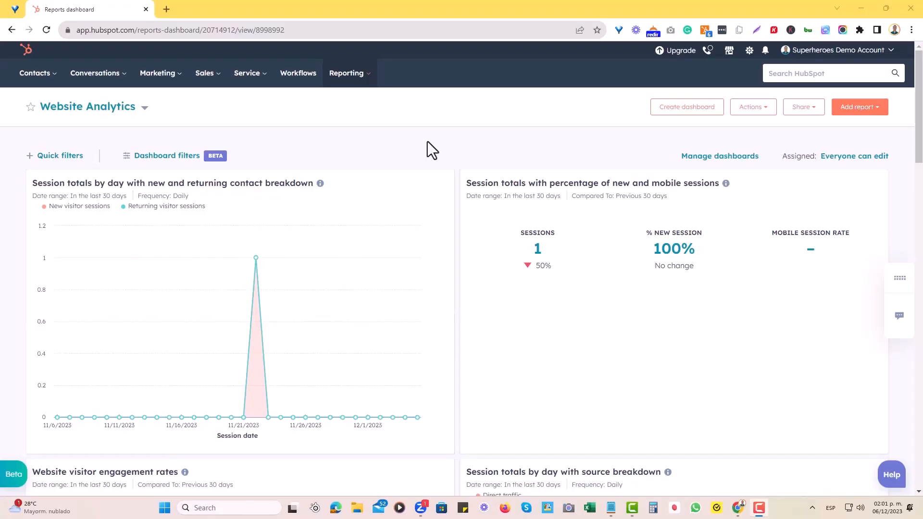
mouse_move(377, 101)
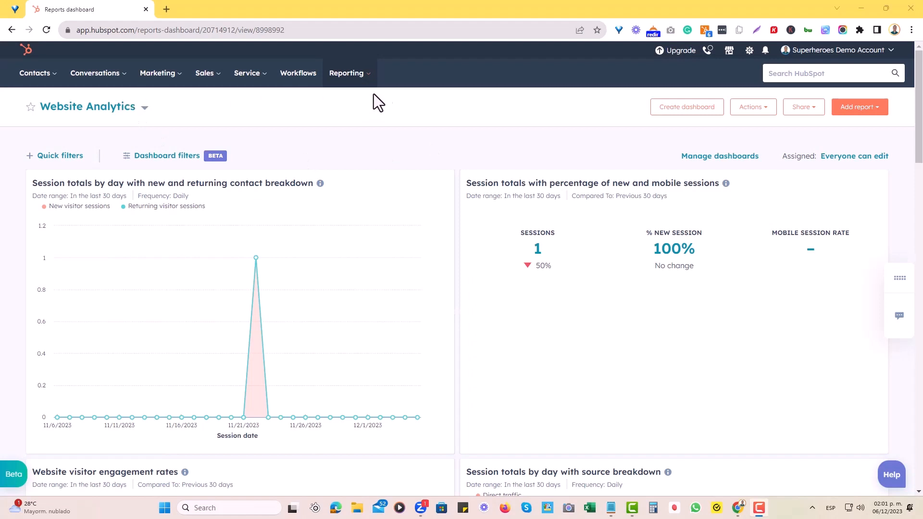
mouse_move(435, 128)
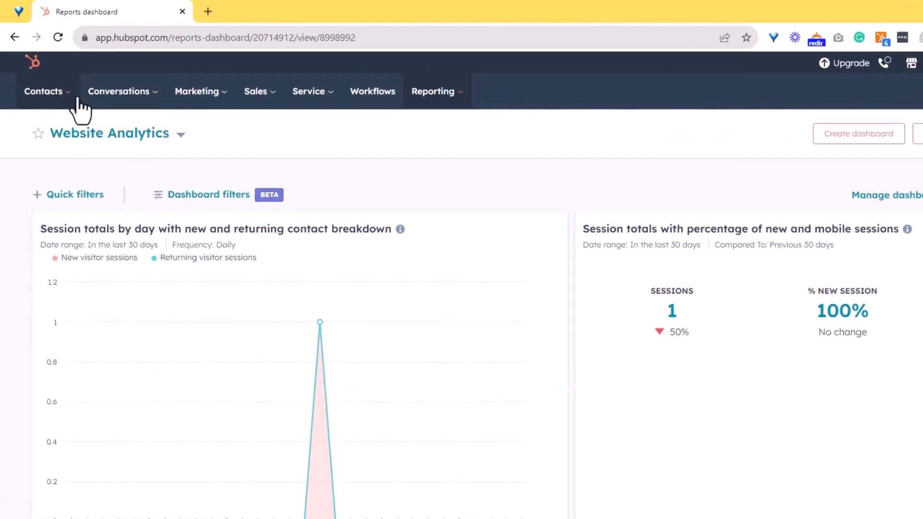
From the Companies list, locate and open the Prince-Bryant company record.
click(42, 91)
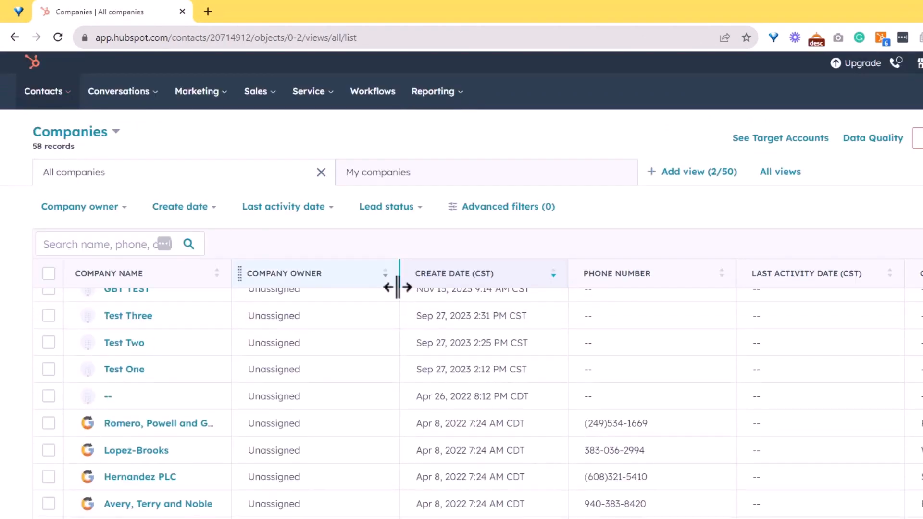
scroll(down, 3)
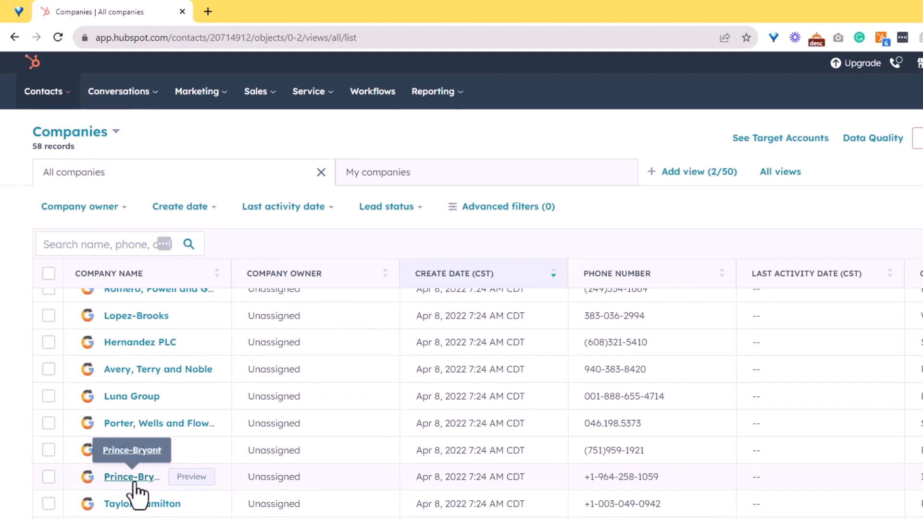
click(129, 477)
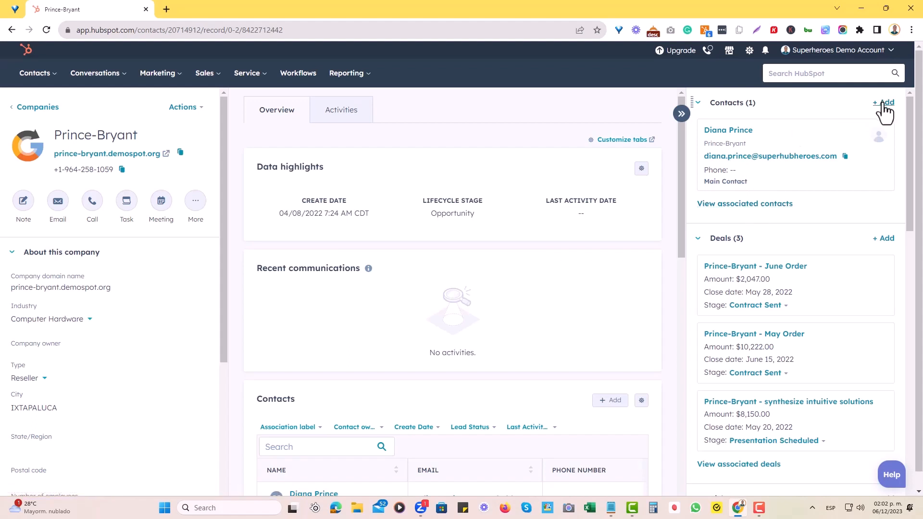
Add Kobe Bryant as an associated contact on Prince-Bryant and save the association.
click(884, 103)
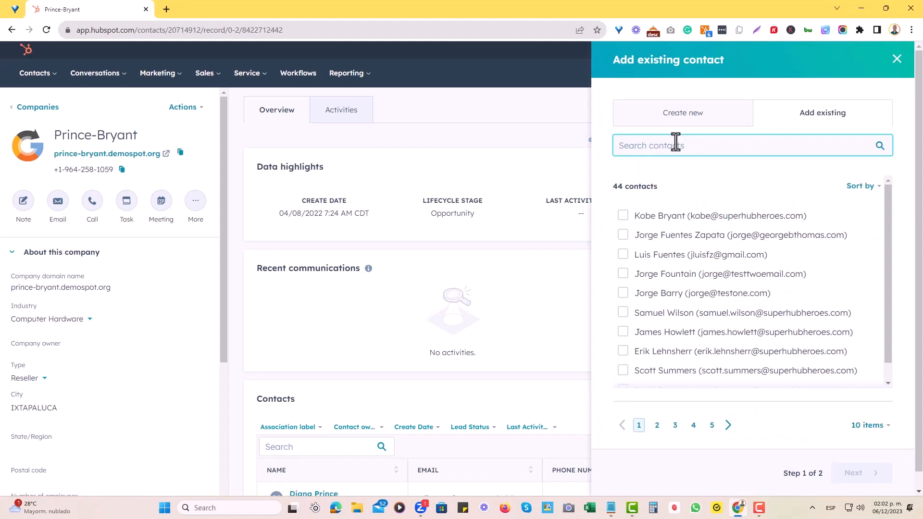
click(623, 216)
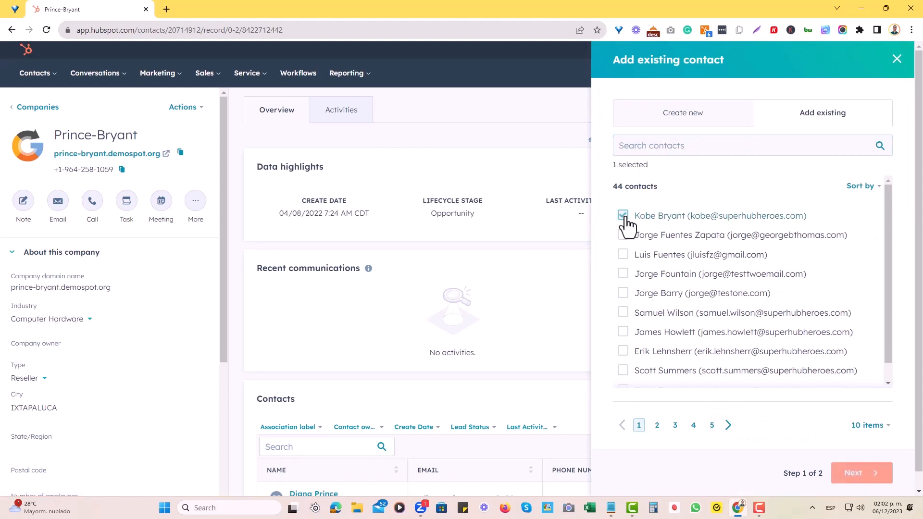
click(861, 473)
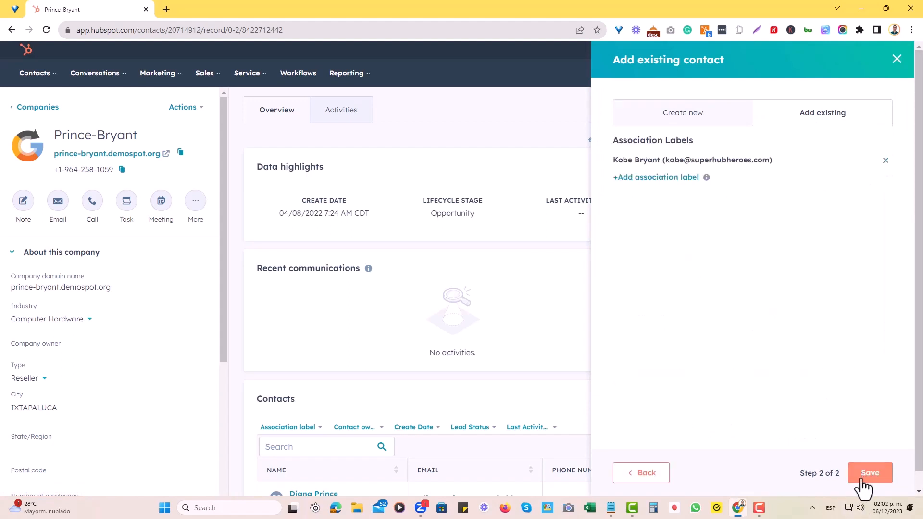
click(869, 473)
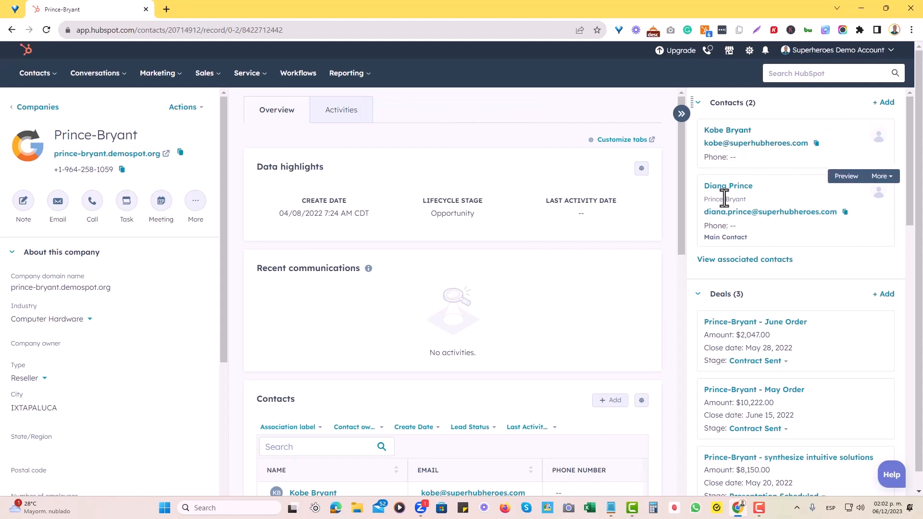
mouse_move(760, 170)
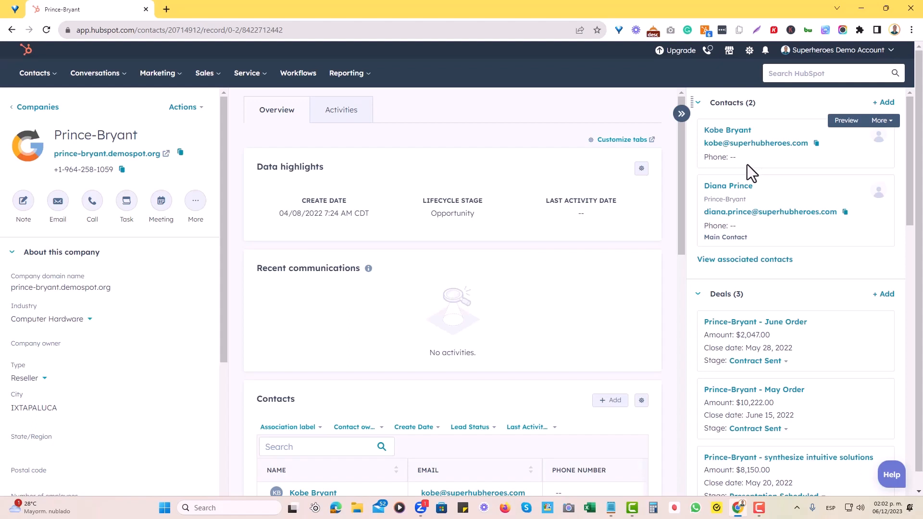
mouse_move(765, 169)
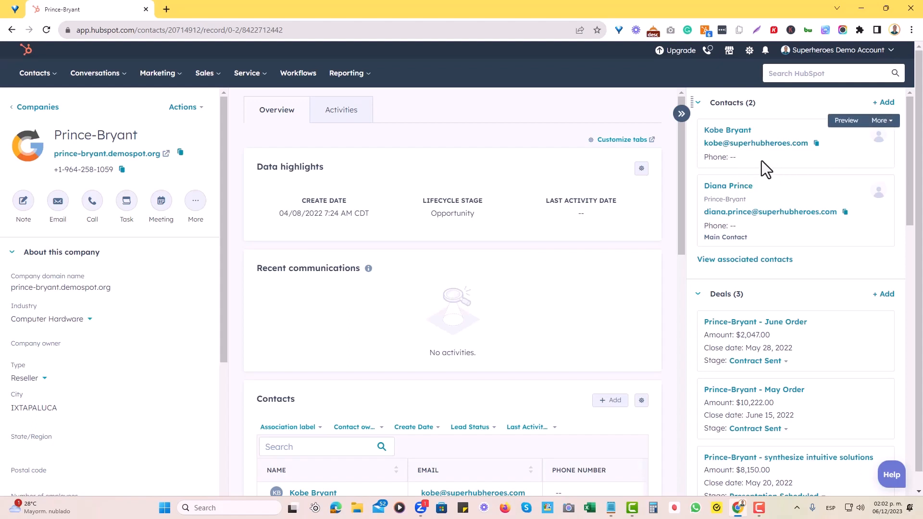
mouse_move(879, 121)
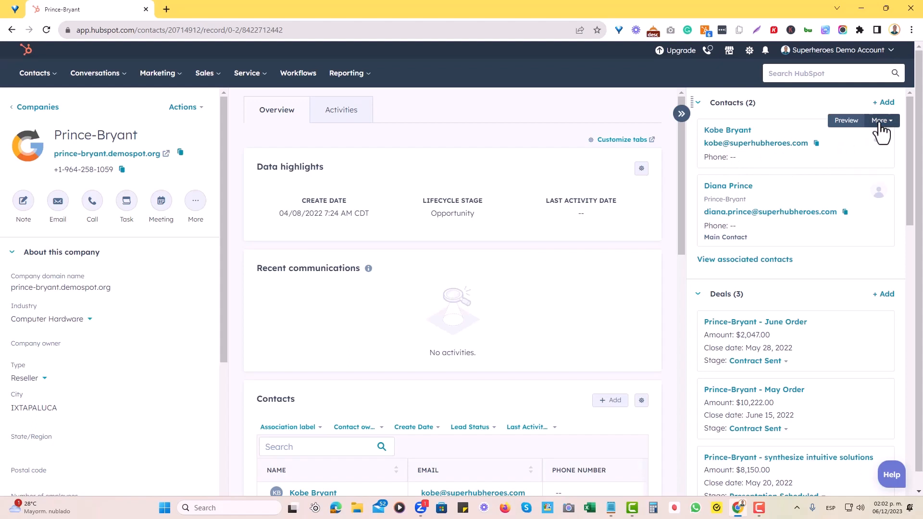
From Kobe Bryant's association labels, launch Manage Association Labels in a new tab and return home.
click(880, 120)
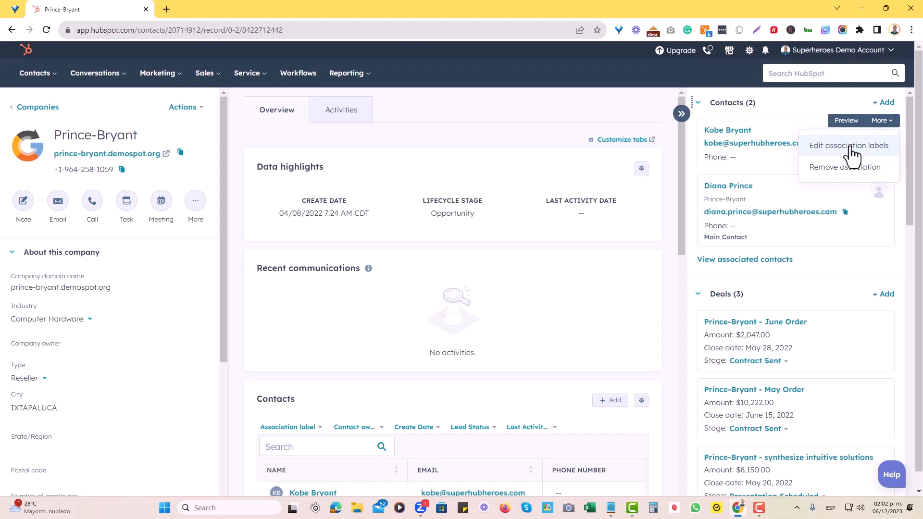
click(848, 146)
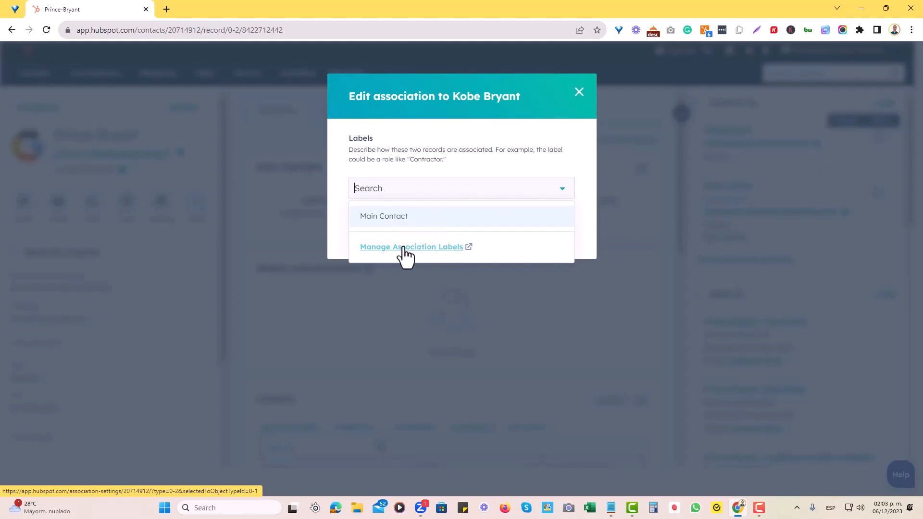
click(410, 248)
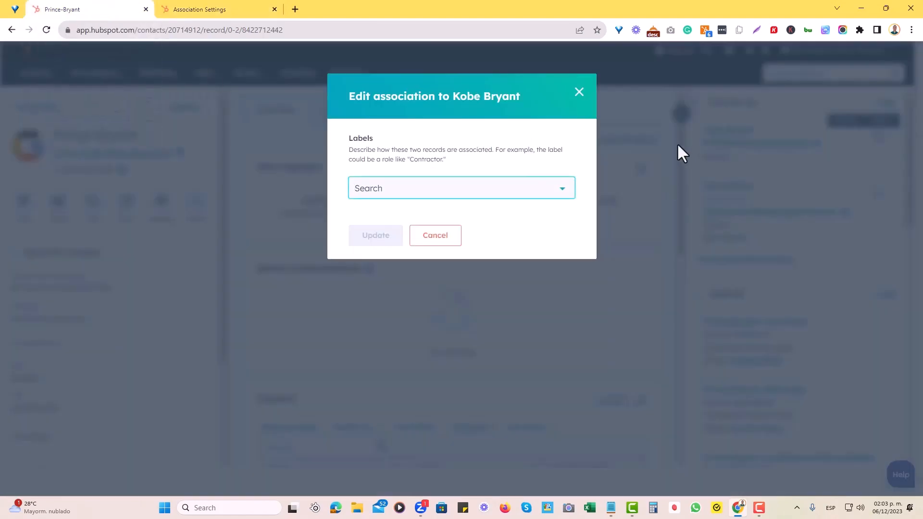
click(434, 235)
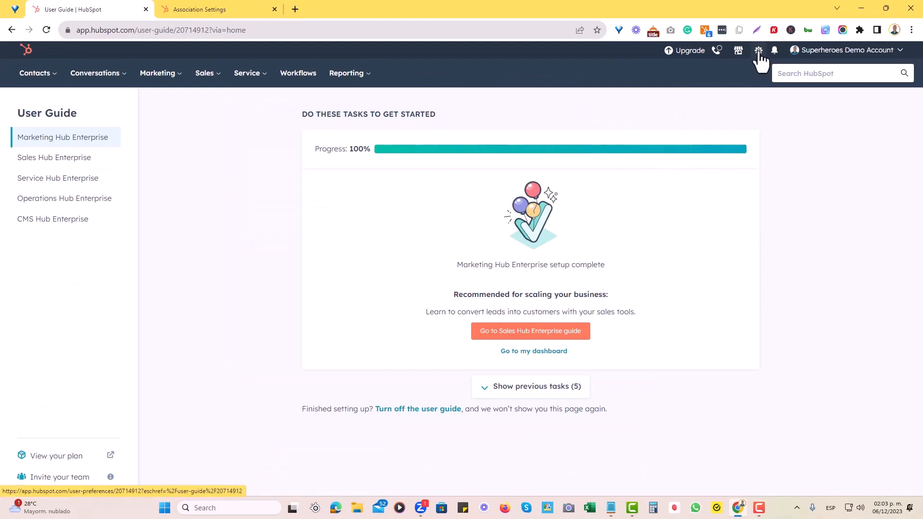
In settings, reach the Companies object's Associations listing the Companies-to-Contacts labels.
click(759, 50)
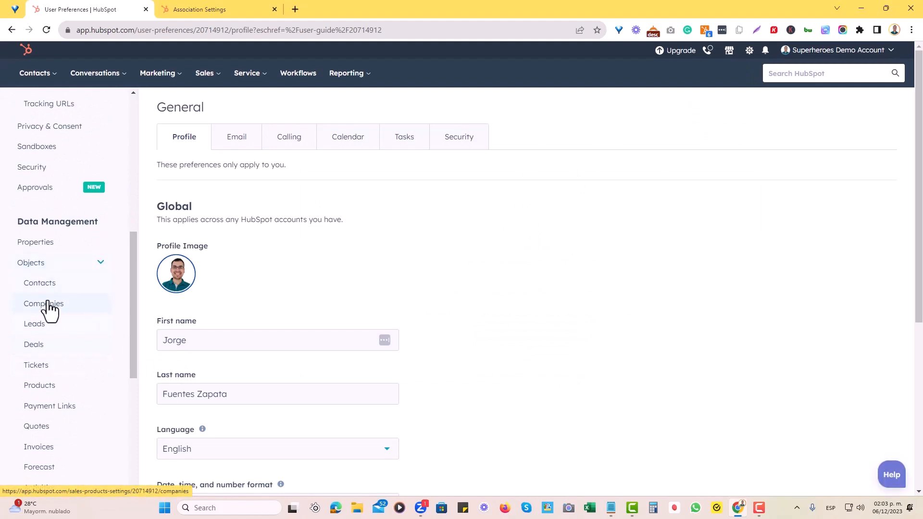
click(43, 302)
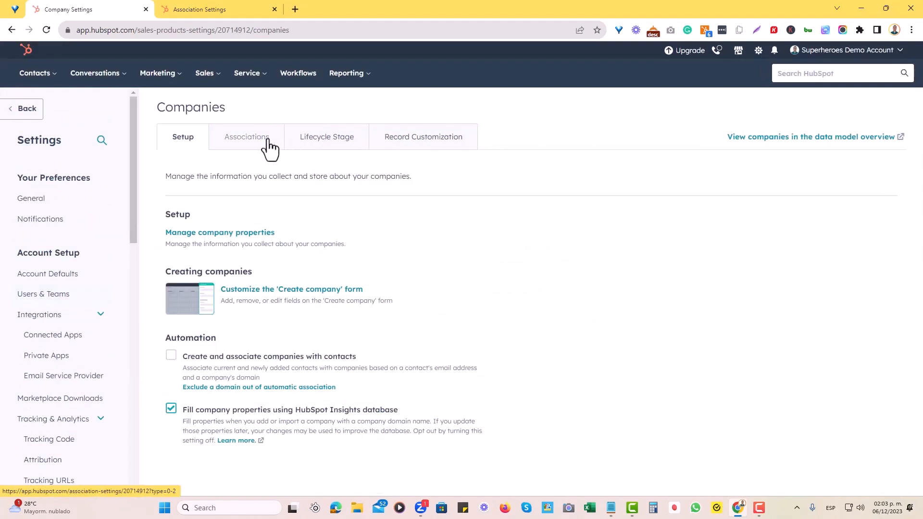
click(246, 137)
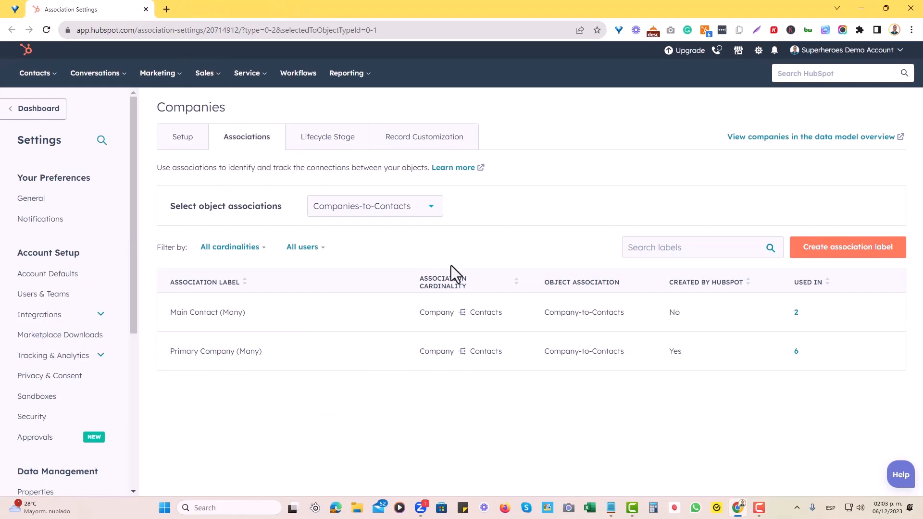
mouse_move(541, 344)
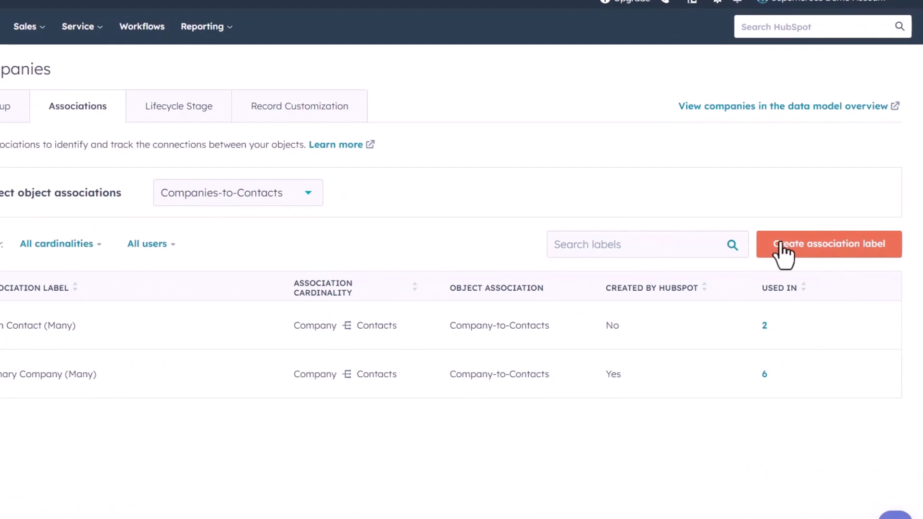
Create a new Companies-to-Contacts association label named Billing Contact.
click(828, 244)
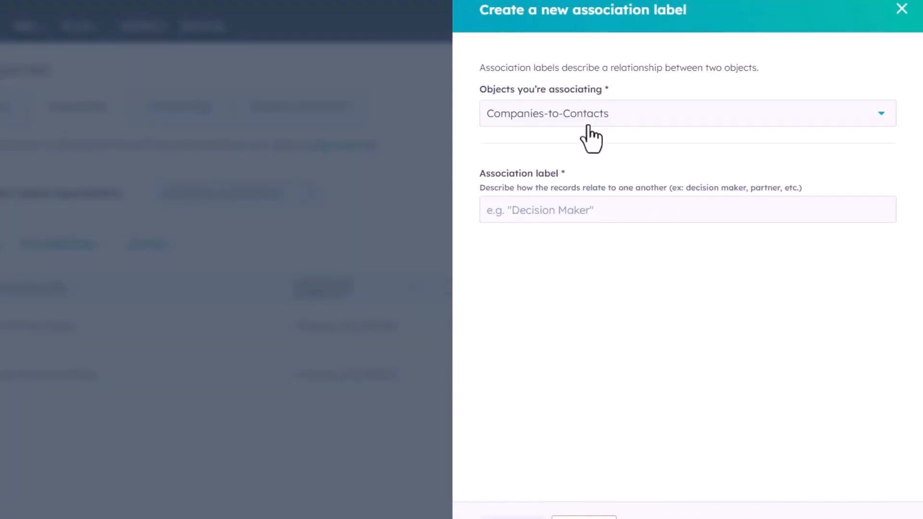
text(Billing Contact)
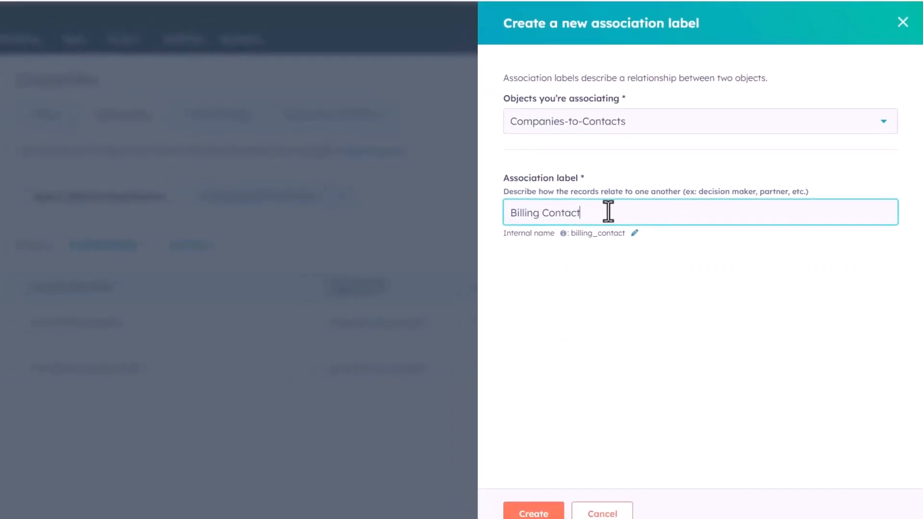
click(531, 510)
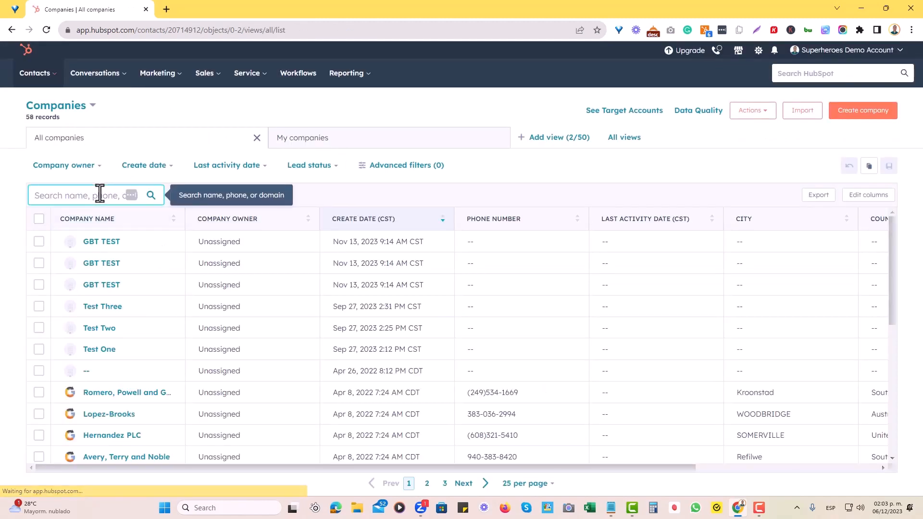
Find Prince-Bryant by searching 'prince' and give Kobe Bryant's association the Billing Contact and Main Contact labels.
text(prince)
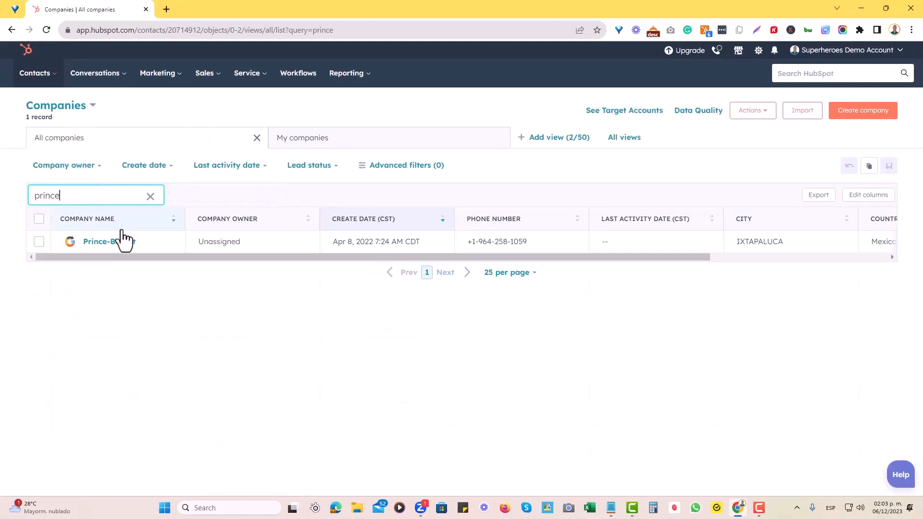
click(99, 242)
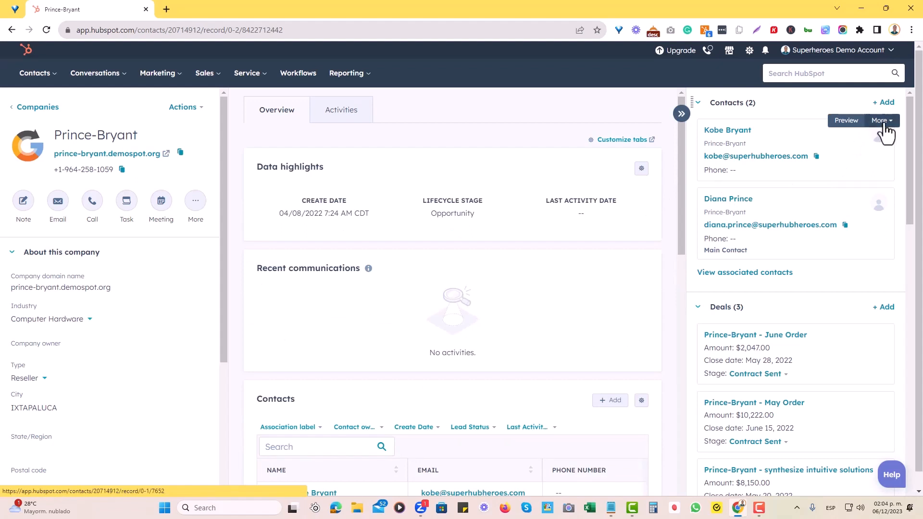
click(882, 121)
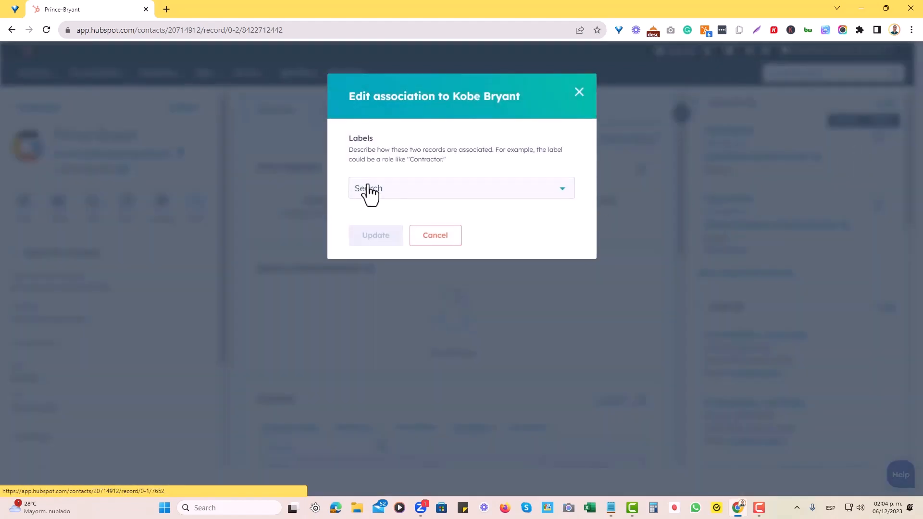
click(461, 187)
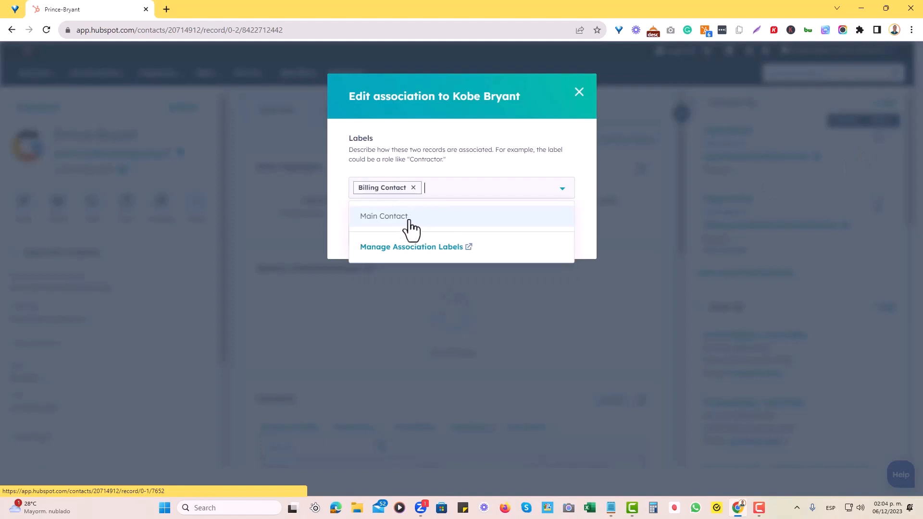
click(383, 229)
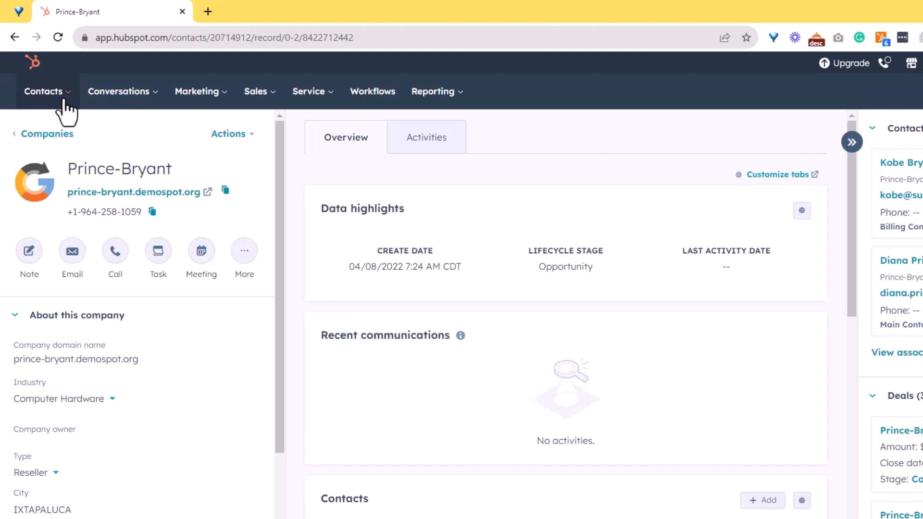
Navigate via the Contacts menu to the Lists overview showing all 13 lists.
click(43, 91)
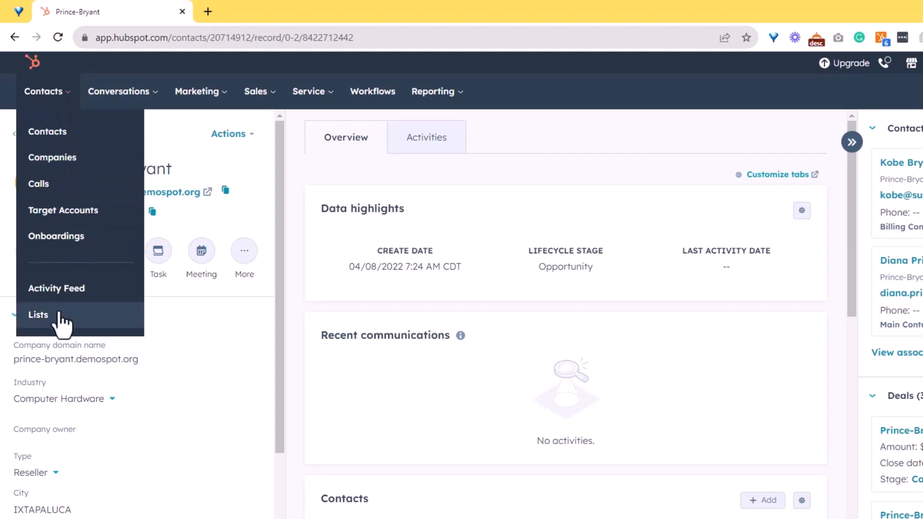
mouse_move(69, 327)
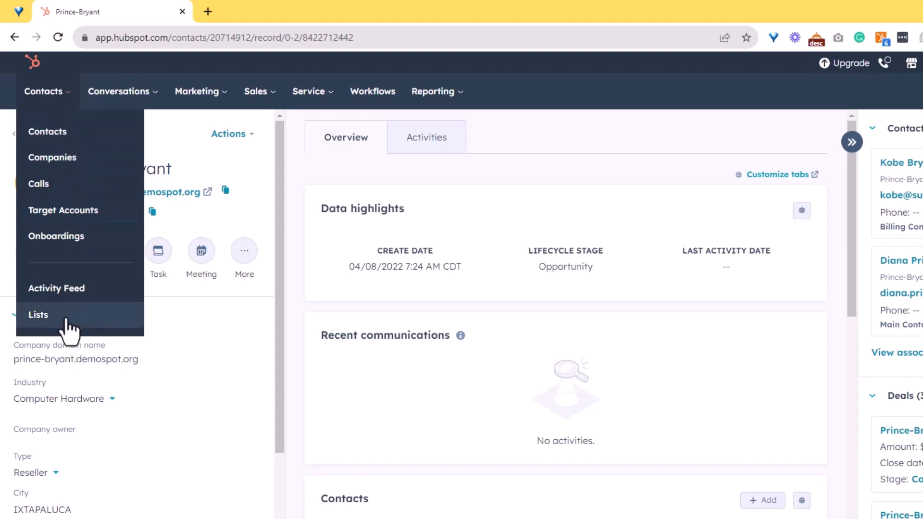
click(38, 316)
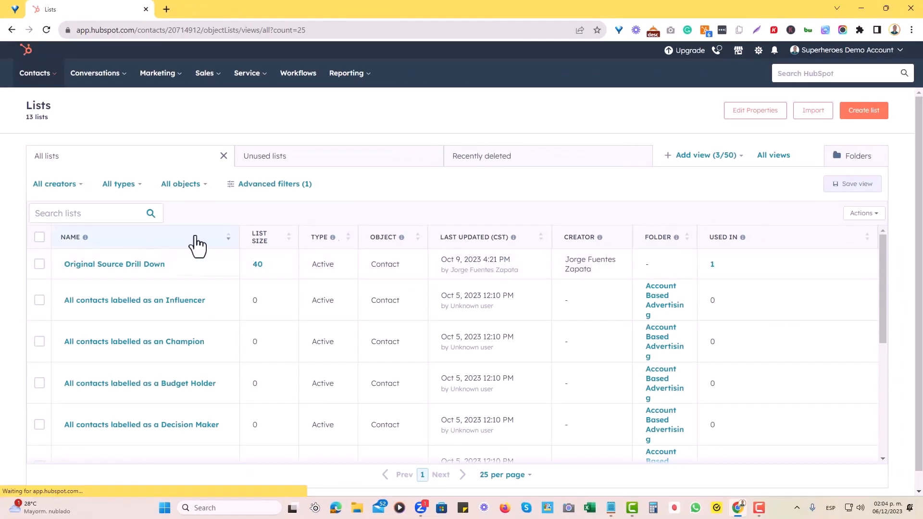
Create an active contact list named and described 'Association Label = Billing Contact' and proceed to filters.
click(864, 109)
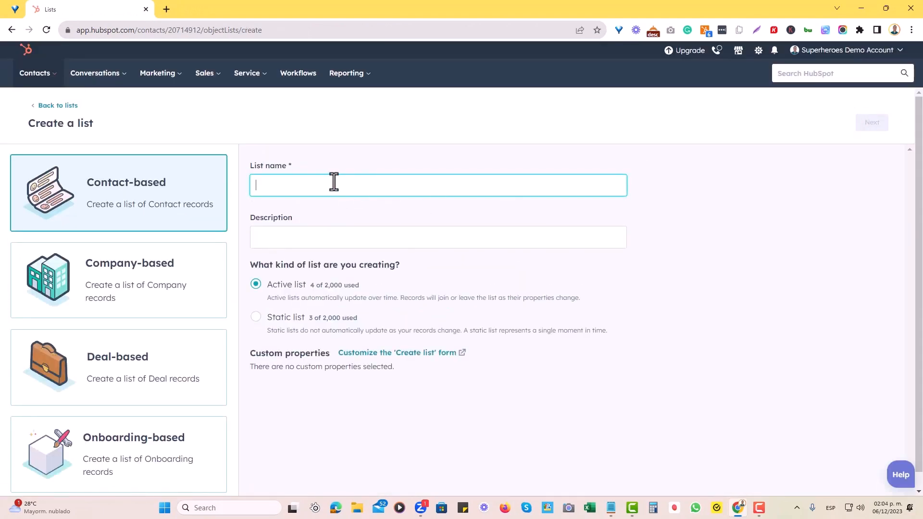
text(Association Label)
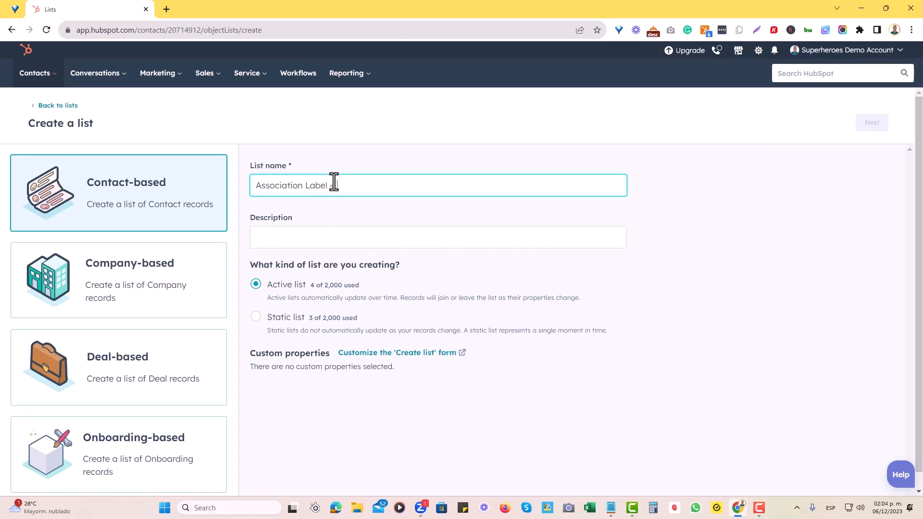
text(Billing Contact)
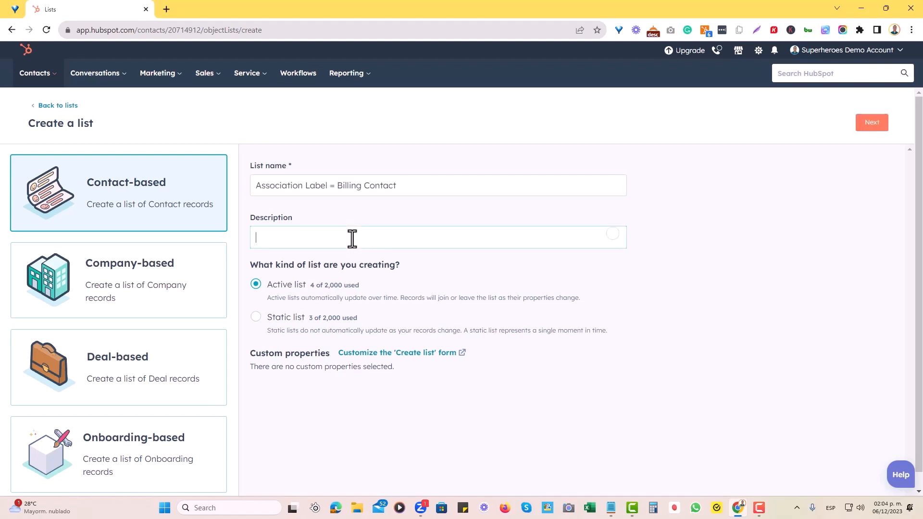
text(Association Label = Billing Contact)
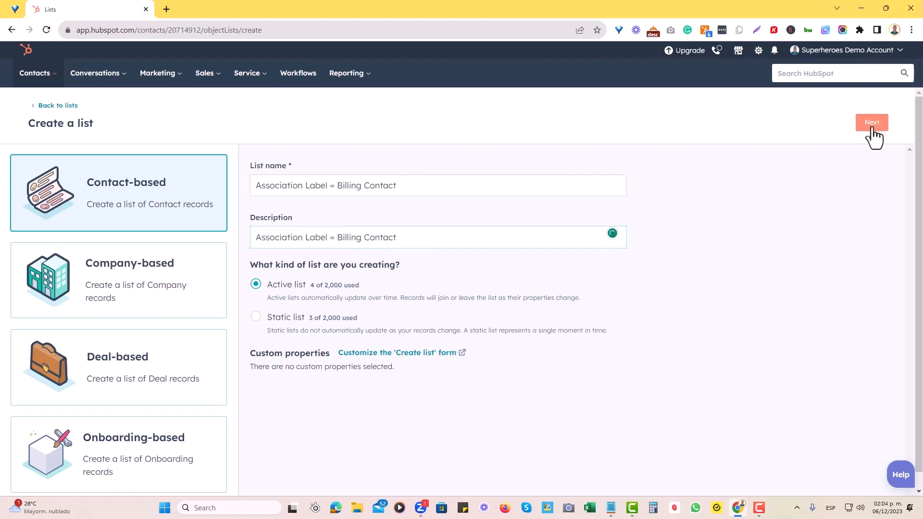
click(872, 122)
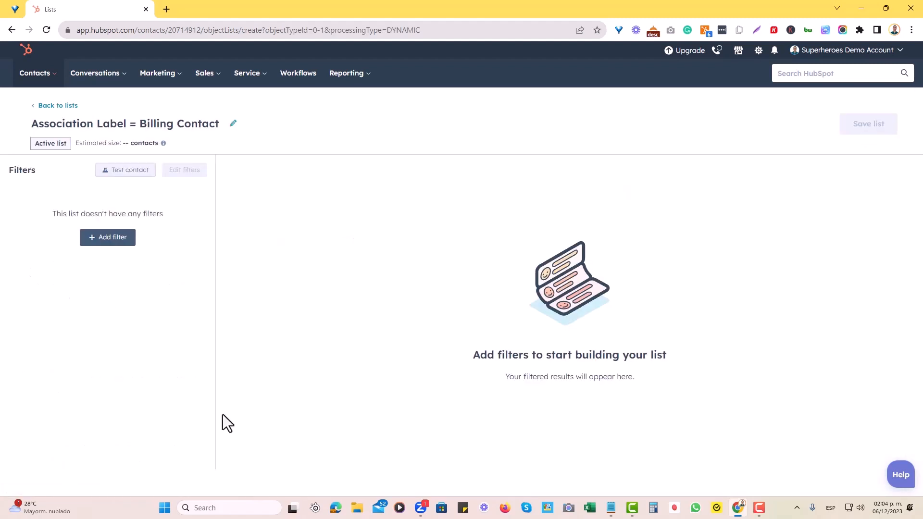
mouse_move(106, 237)
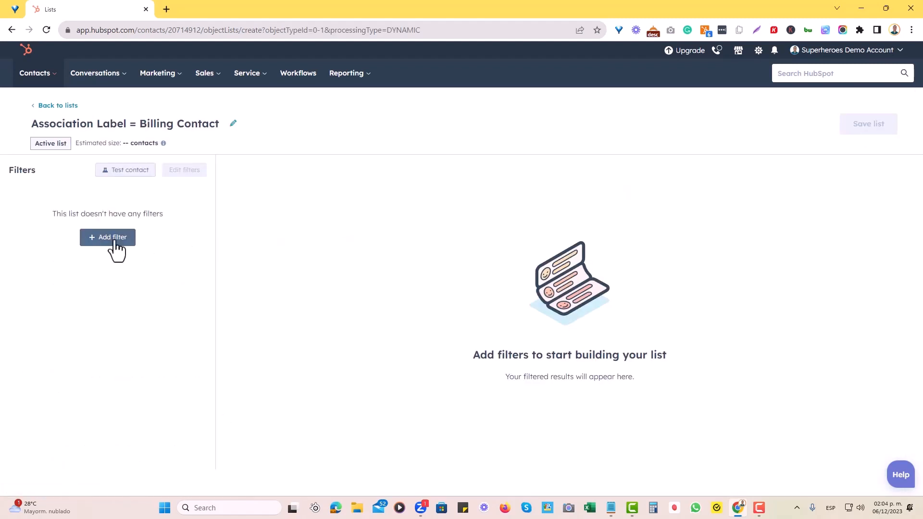
Start a filter on Company (Associated Object) and search its properties for Company name.
click(108, 237)
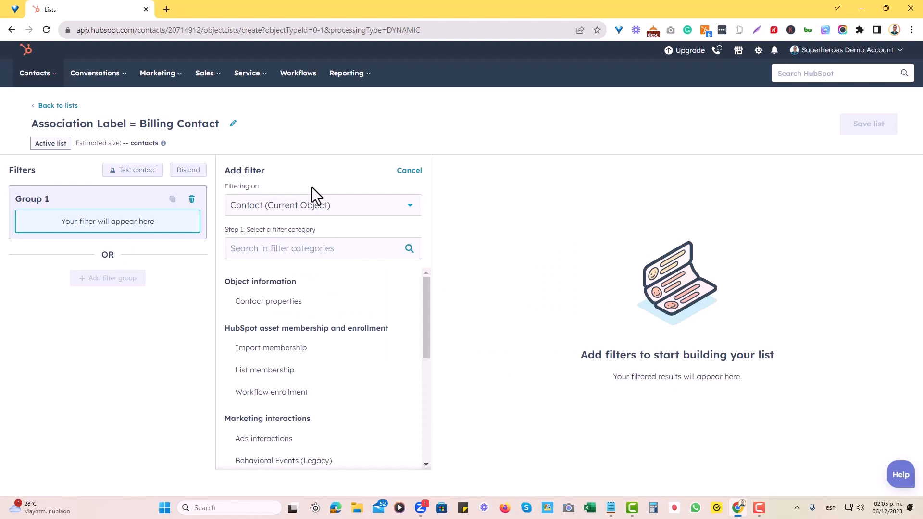
mouse_move(297, 221)
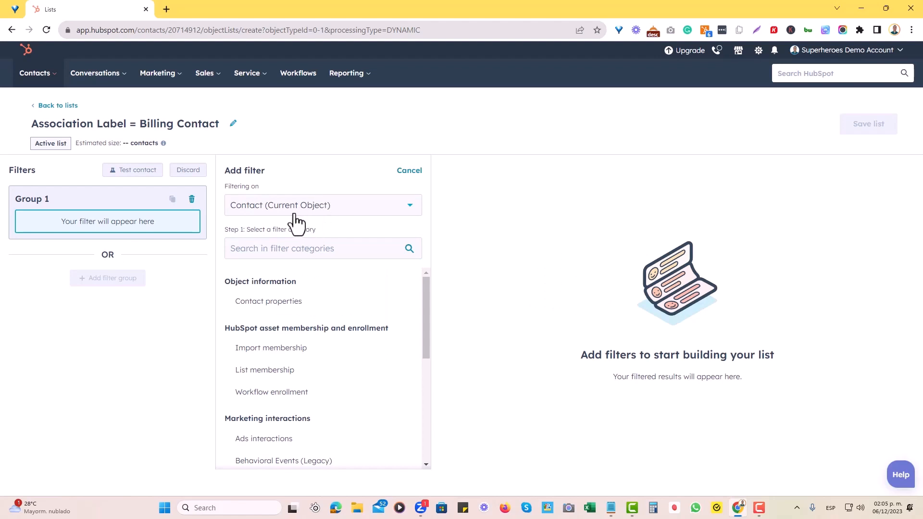
mouse_move(163, 224)
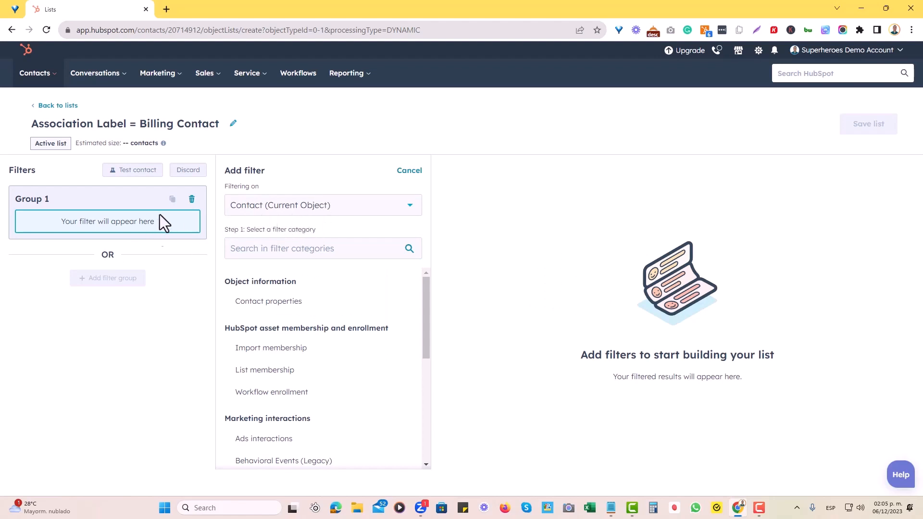
mouse_move(240, 170)
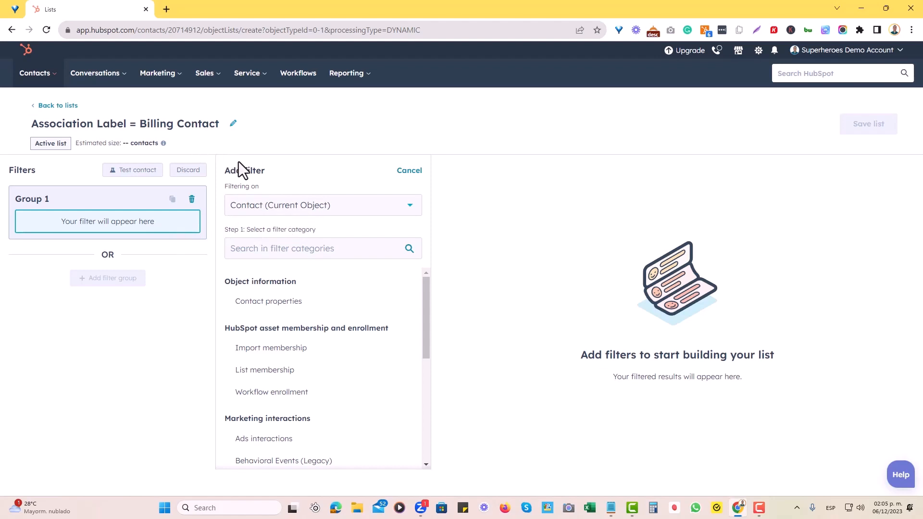
click(322, 205)
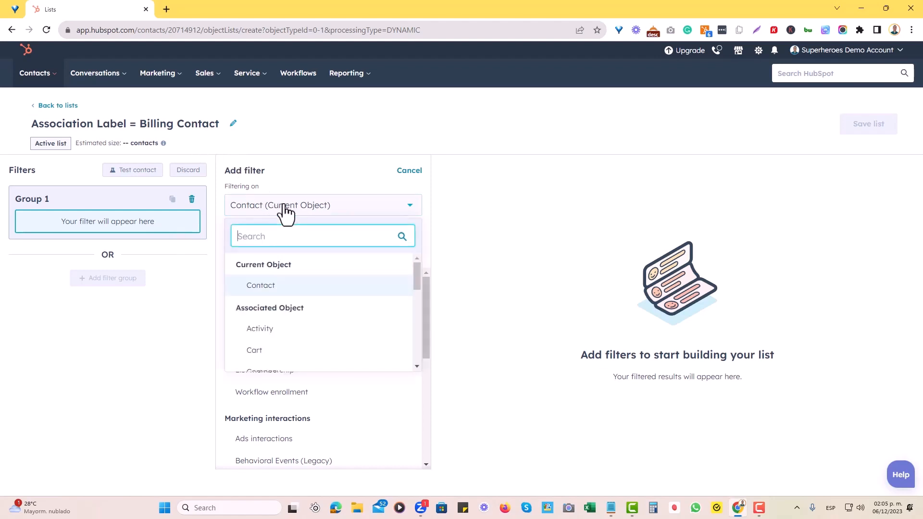
scroll(down, 3)
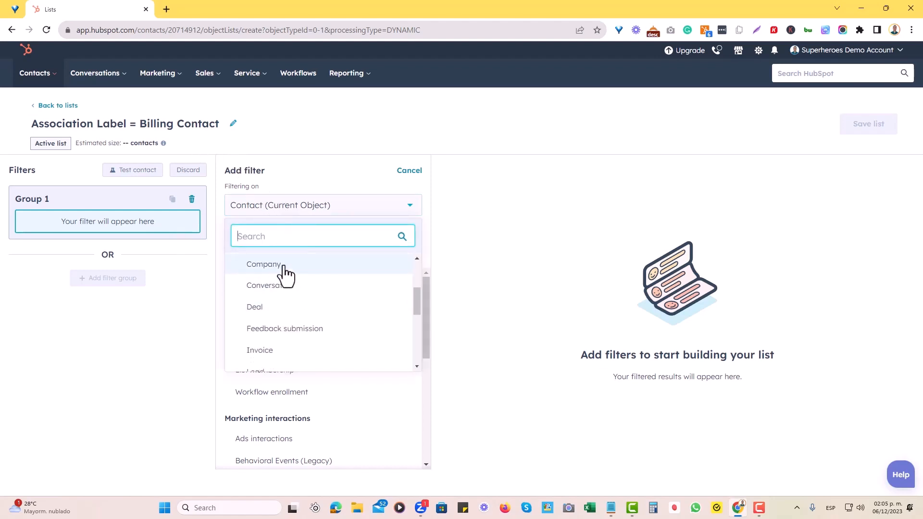
click(264, 263)
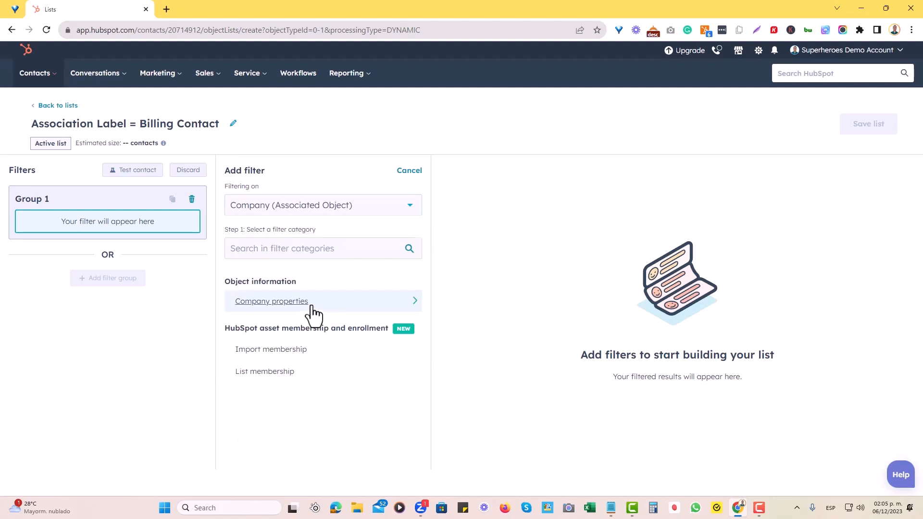
text(company name)
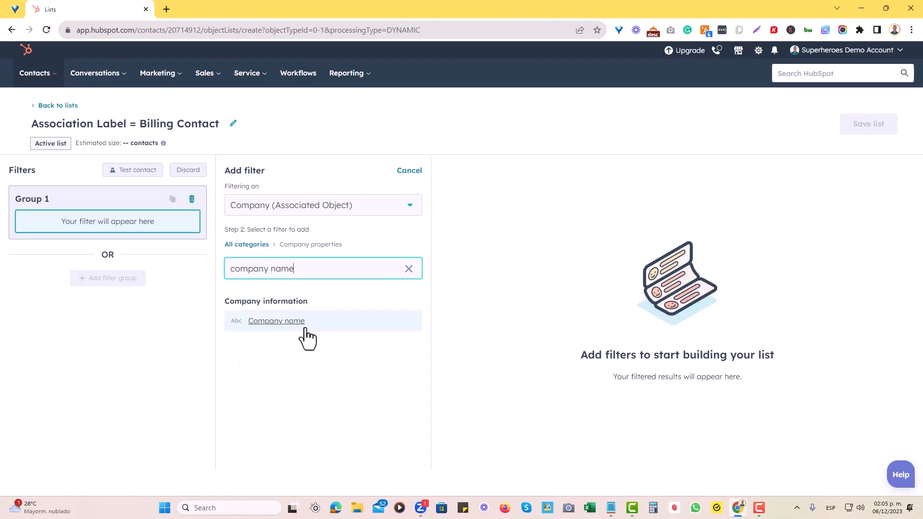
Filter on Company name with operator 'is known', previewing three matching contacts.
click(276, 322)
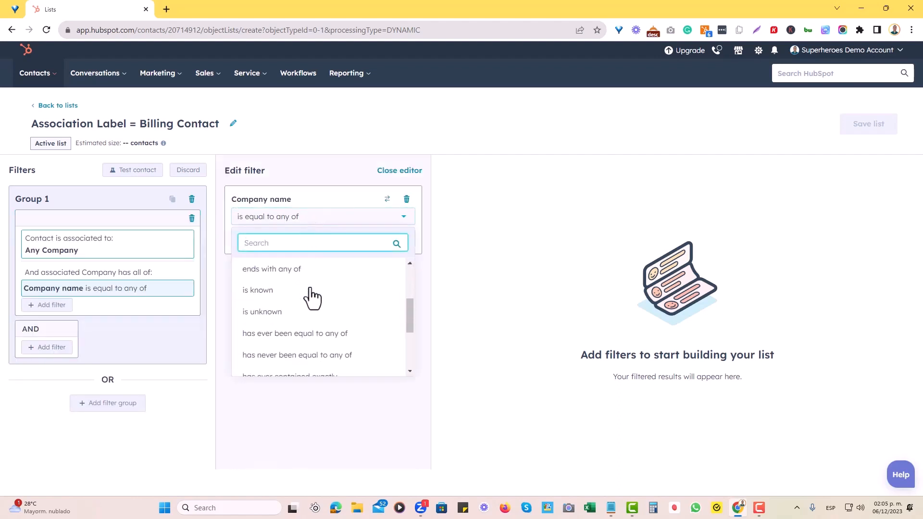
click(258, 289)
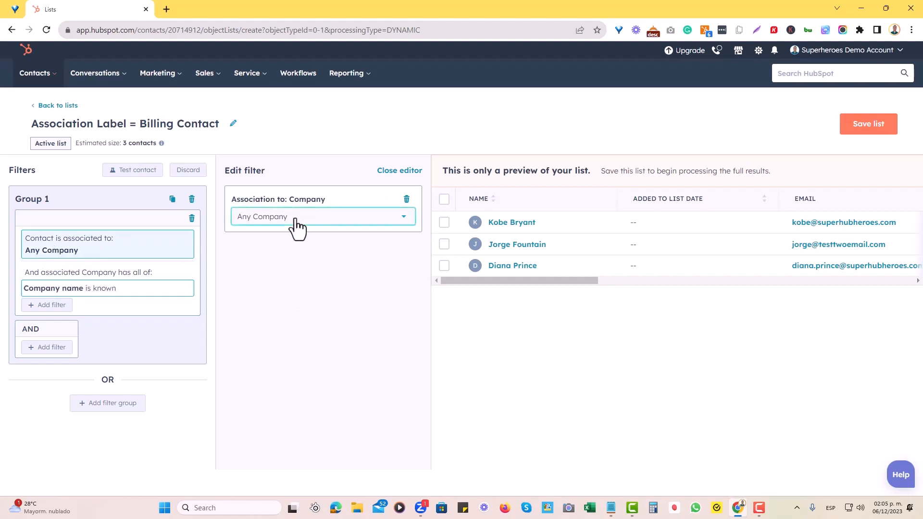
Require the Billing Contact label on the company association, narrowing the preview to Kobe Bryant.
click(322, 216)
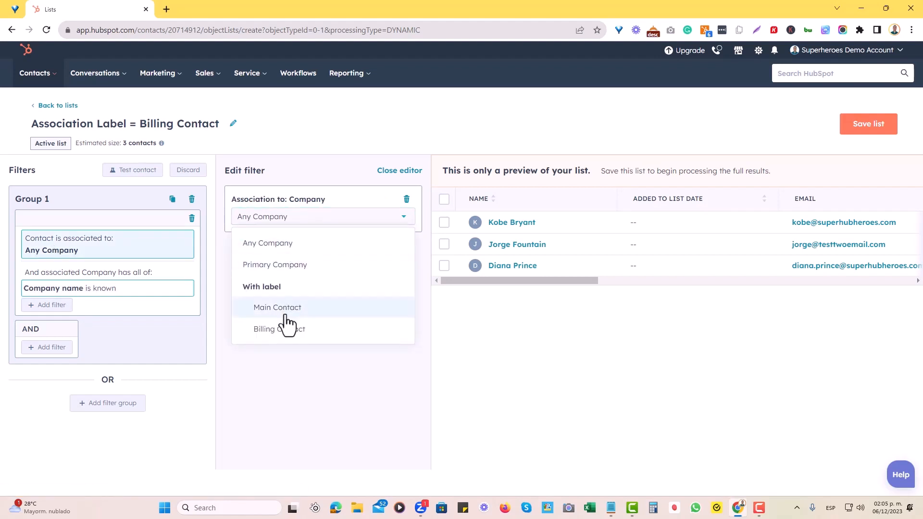
click(274, 329)
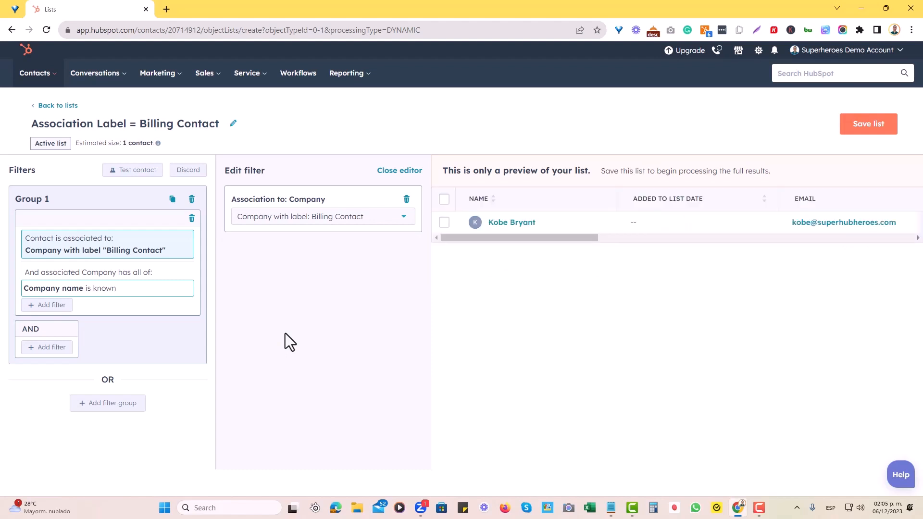
scroll(right, 3)
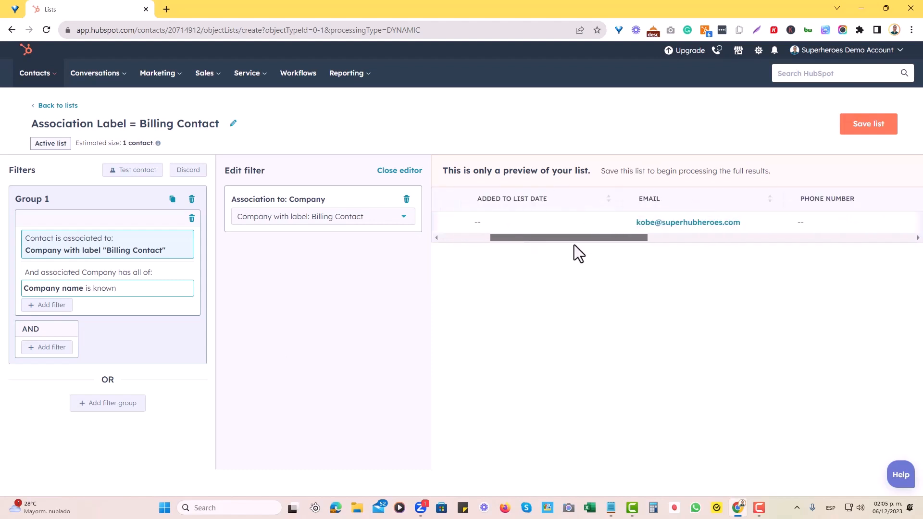
scroll(right, 3)
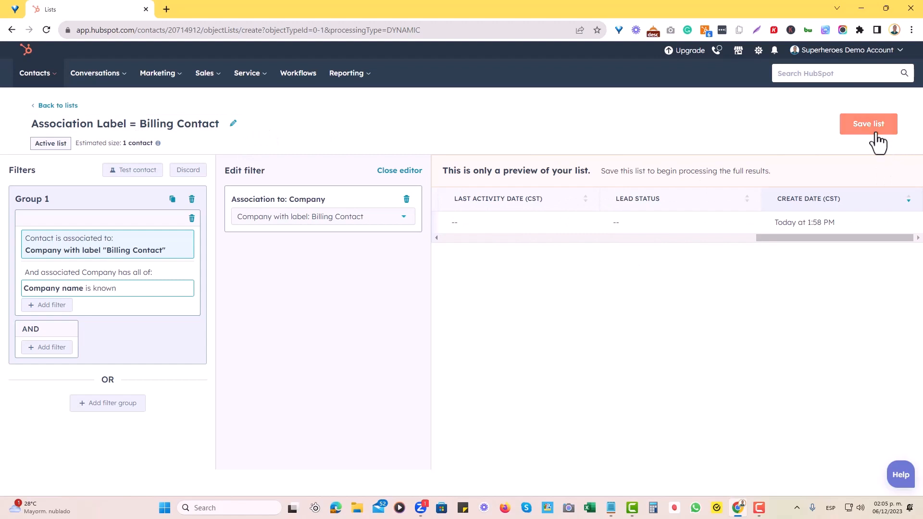
Save the 'Association Label = Billing Contact' list so it begins processing contacts.
click(867, 124)
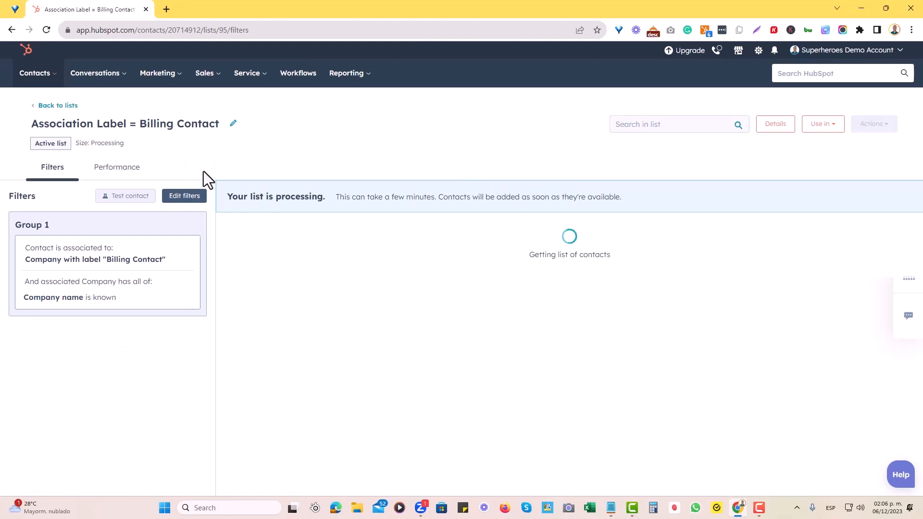
mouse_move(252, 165)
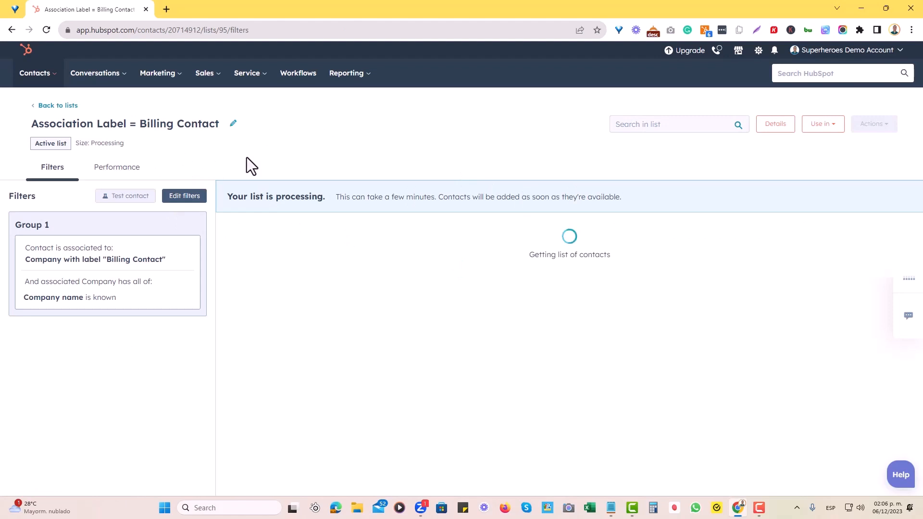
mouse_move(316, 175)
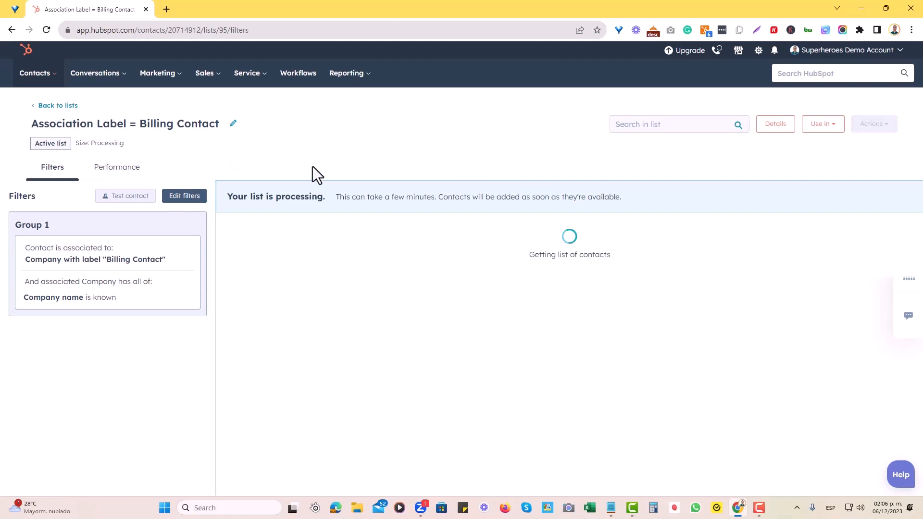